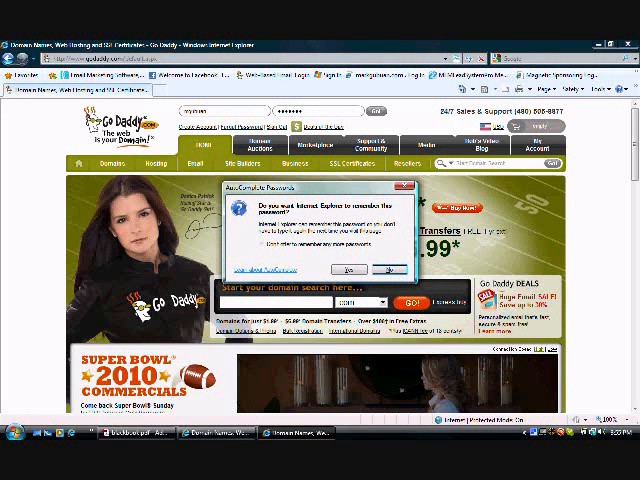
Dismiss the browser's save-password prompt and land on the My Account page
left_click(346, 268)
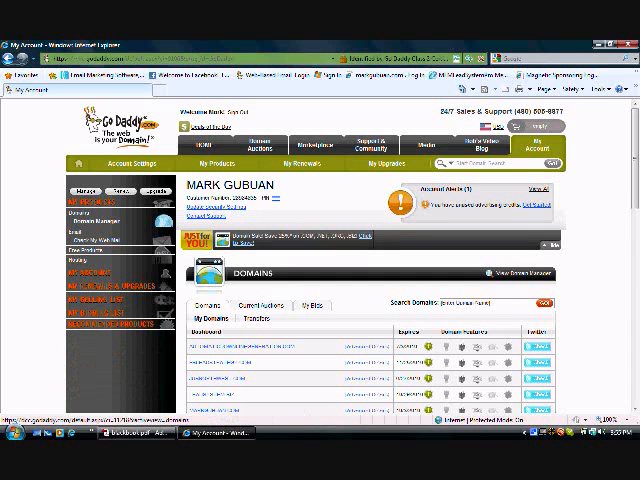
Launch the Hosting Control Center and expand the Account Summary section
scroll("down", 3)
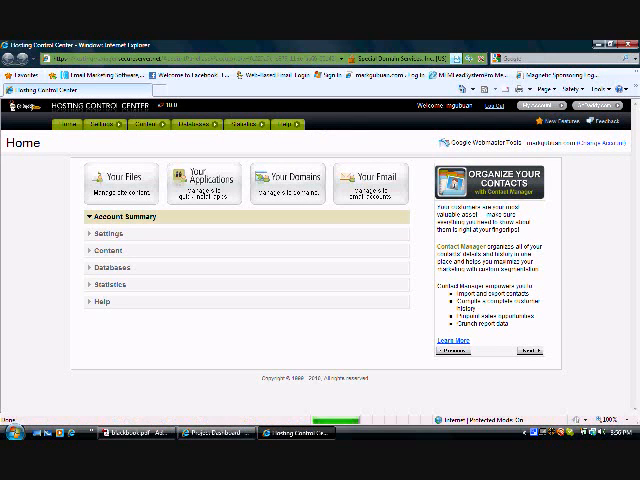
left_click(124, 216)
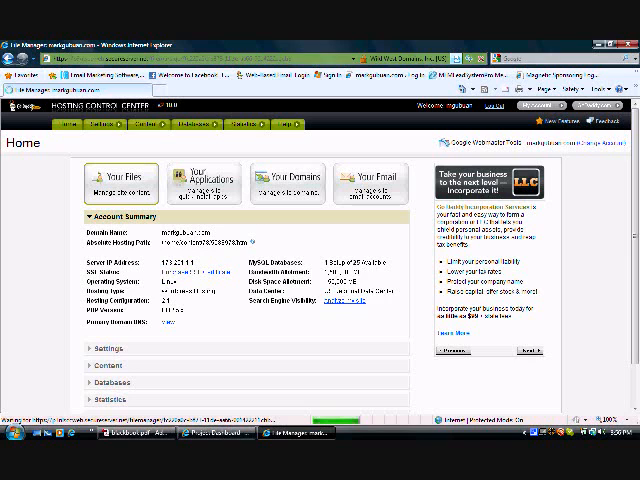
left_click(112, 180)
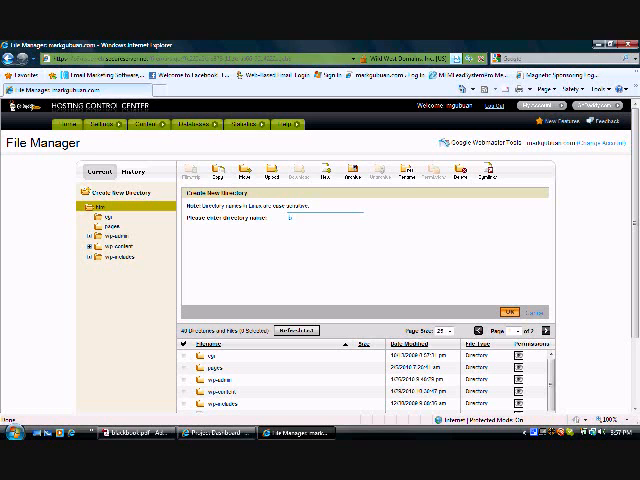
Name the new directory 'kkk' in the create-directory form
type("kkk")
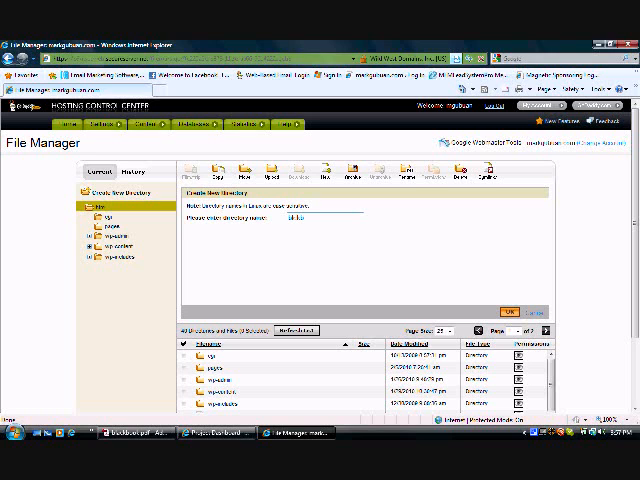